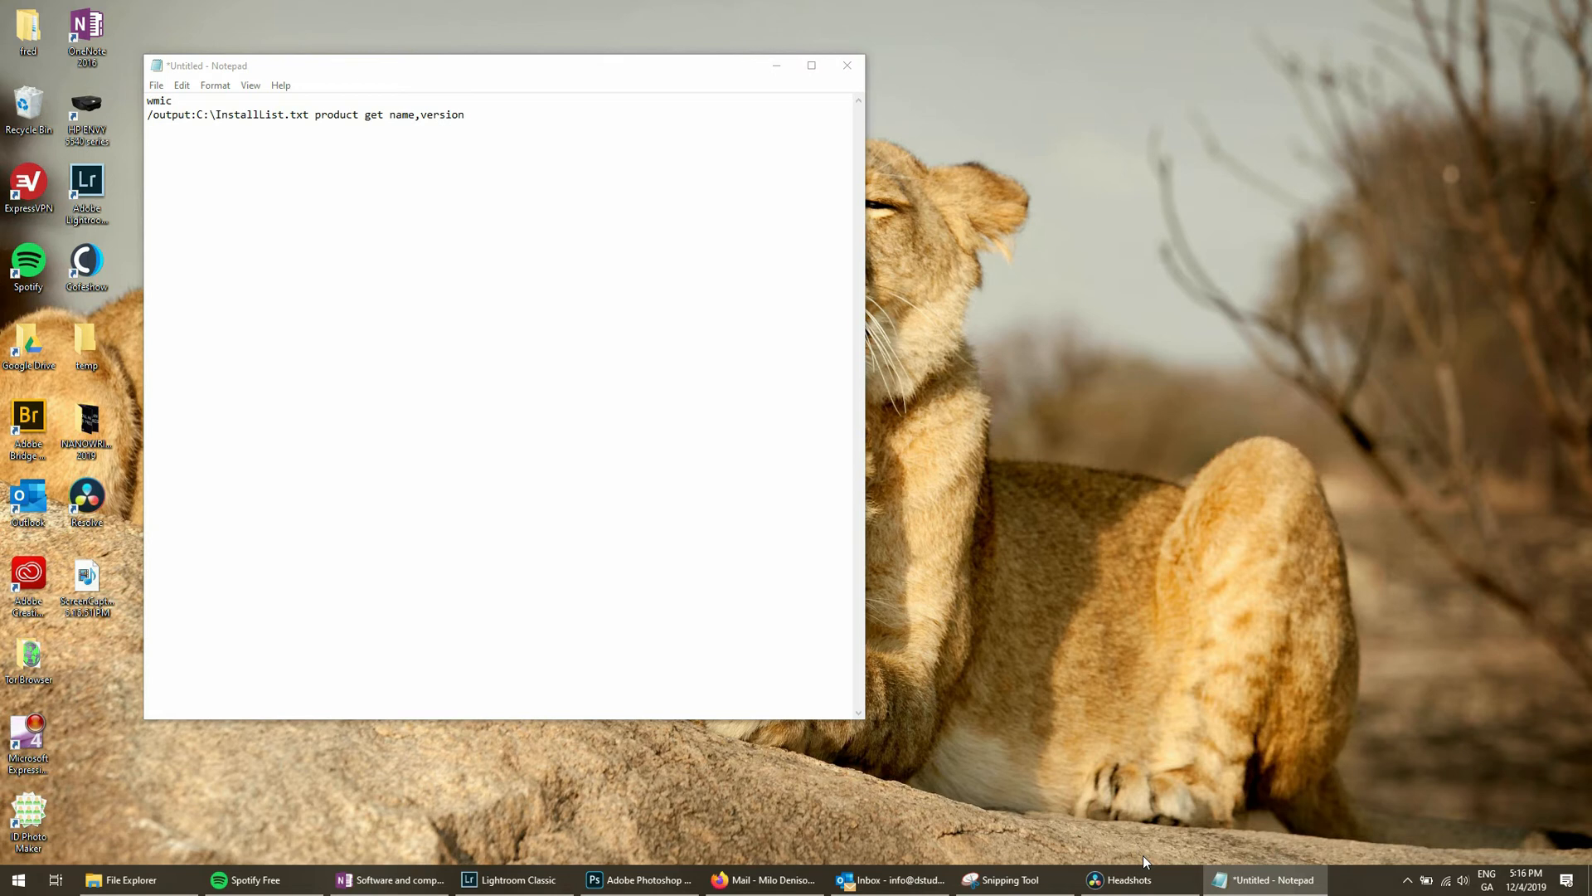
Open the Windows Start menu from the taskbar.
left_click(14, 875)
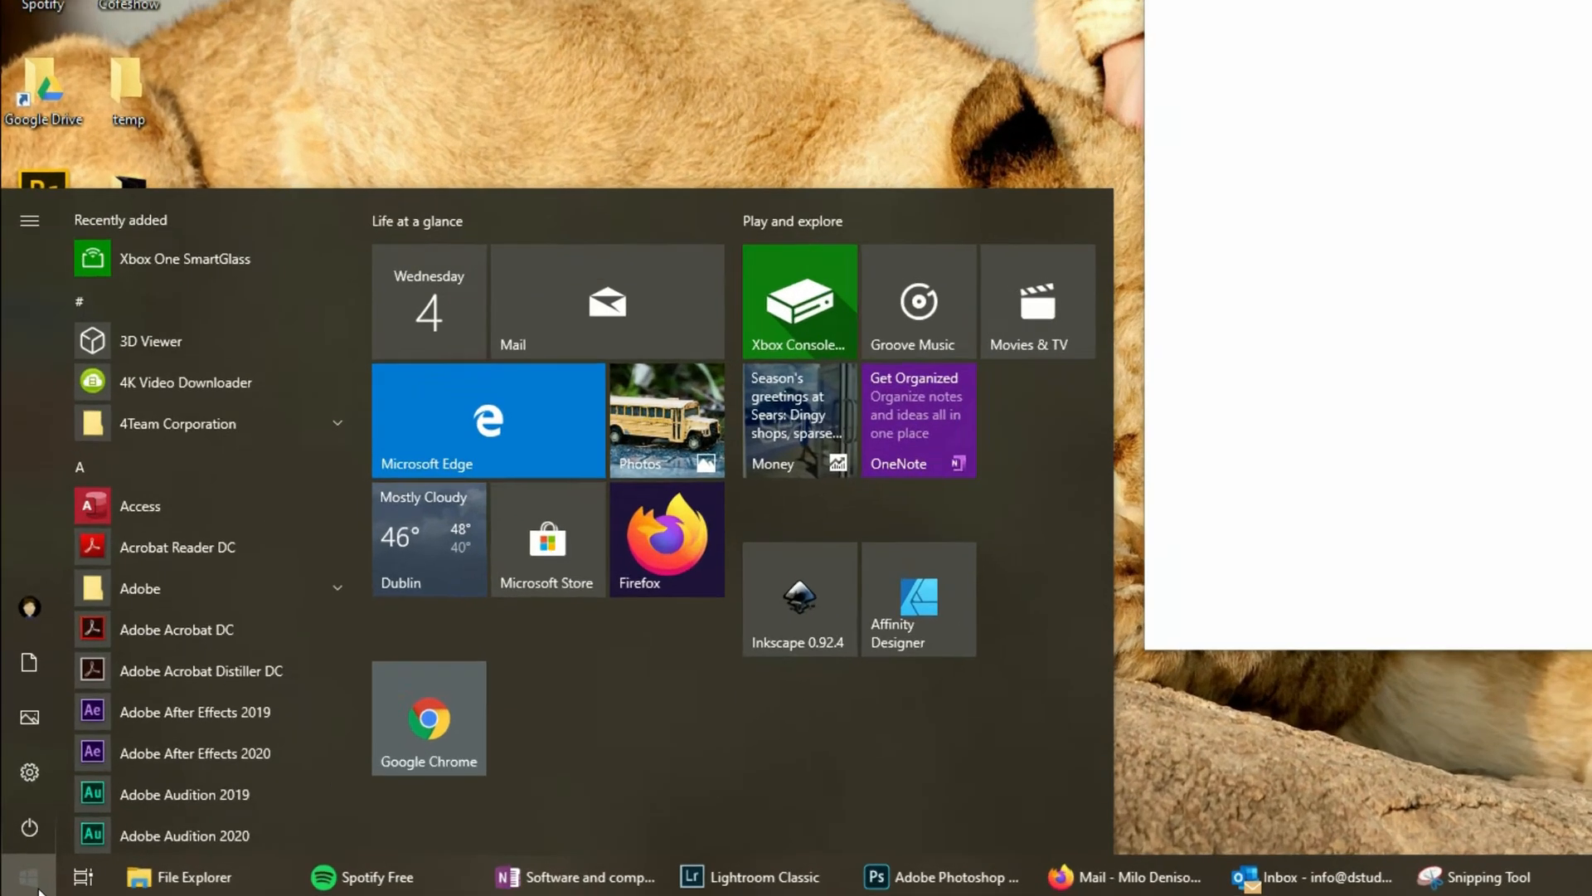
Search for cmd and run Command Prompt as administrator.
type("cmd")
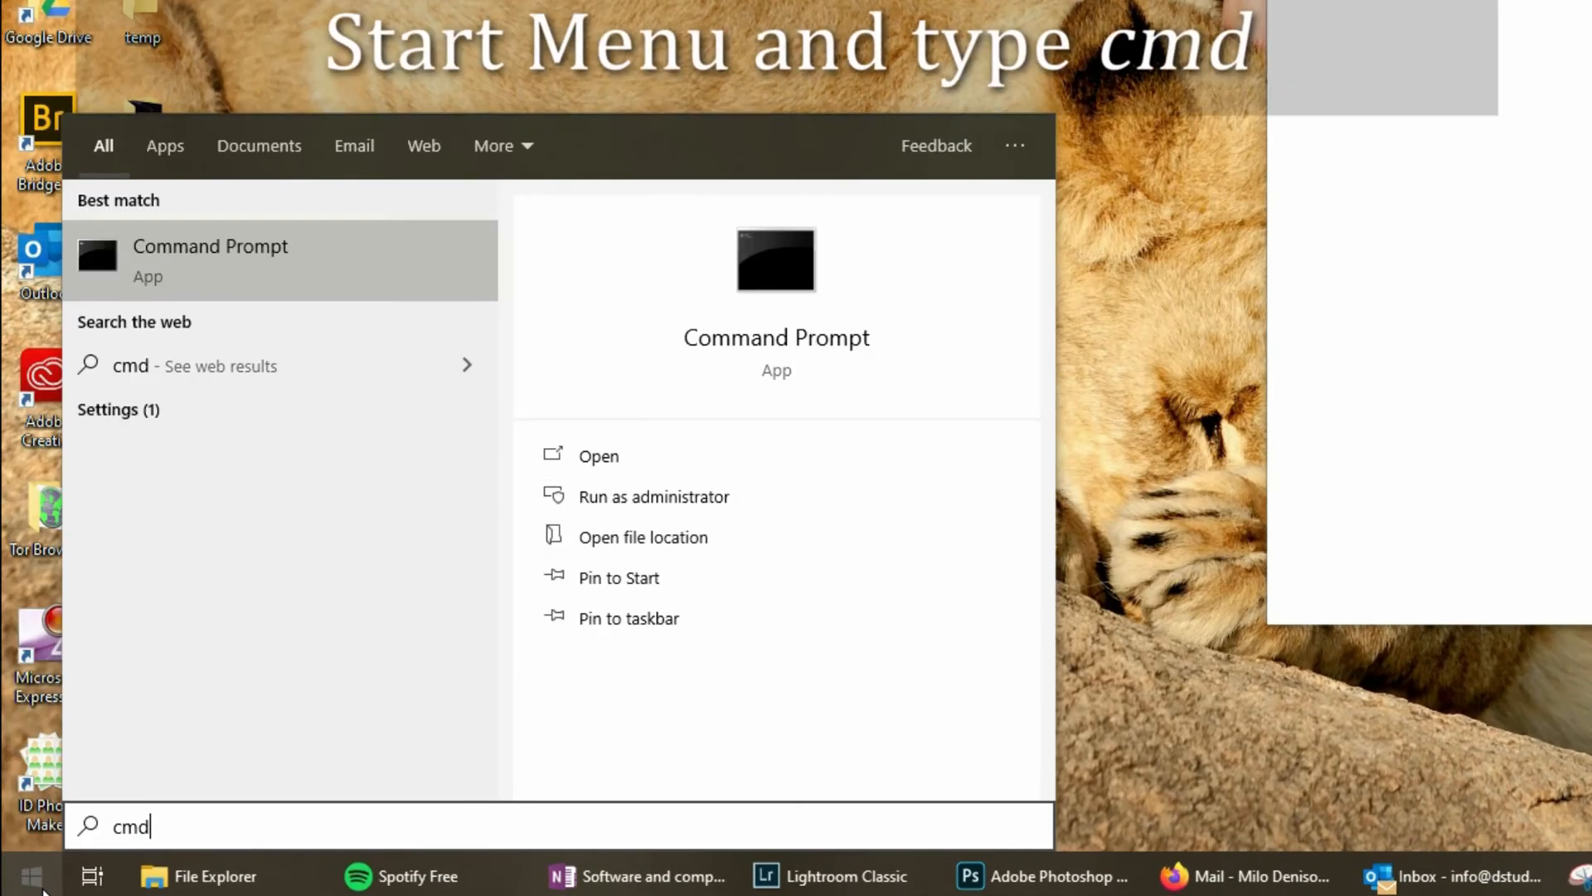
mouse_move(226, 251)
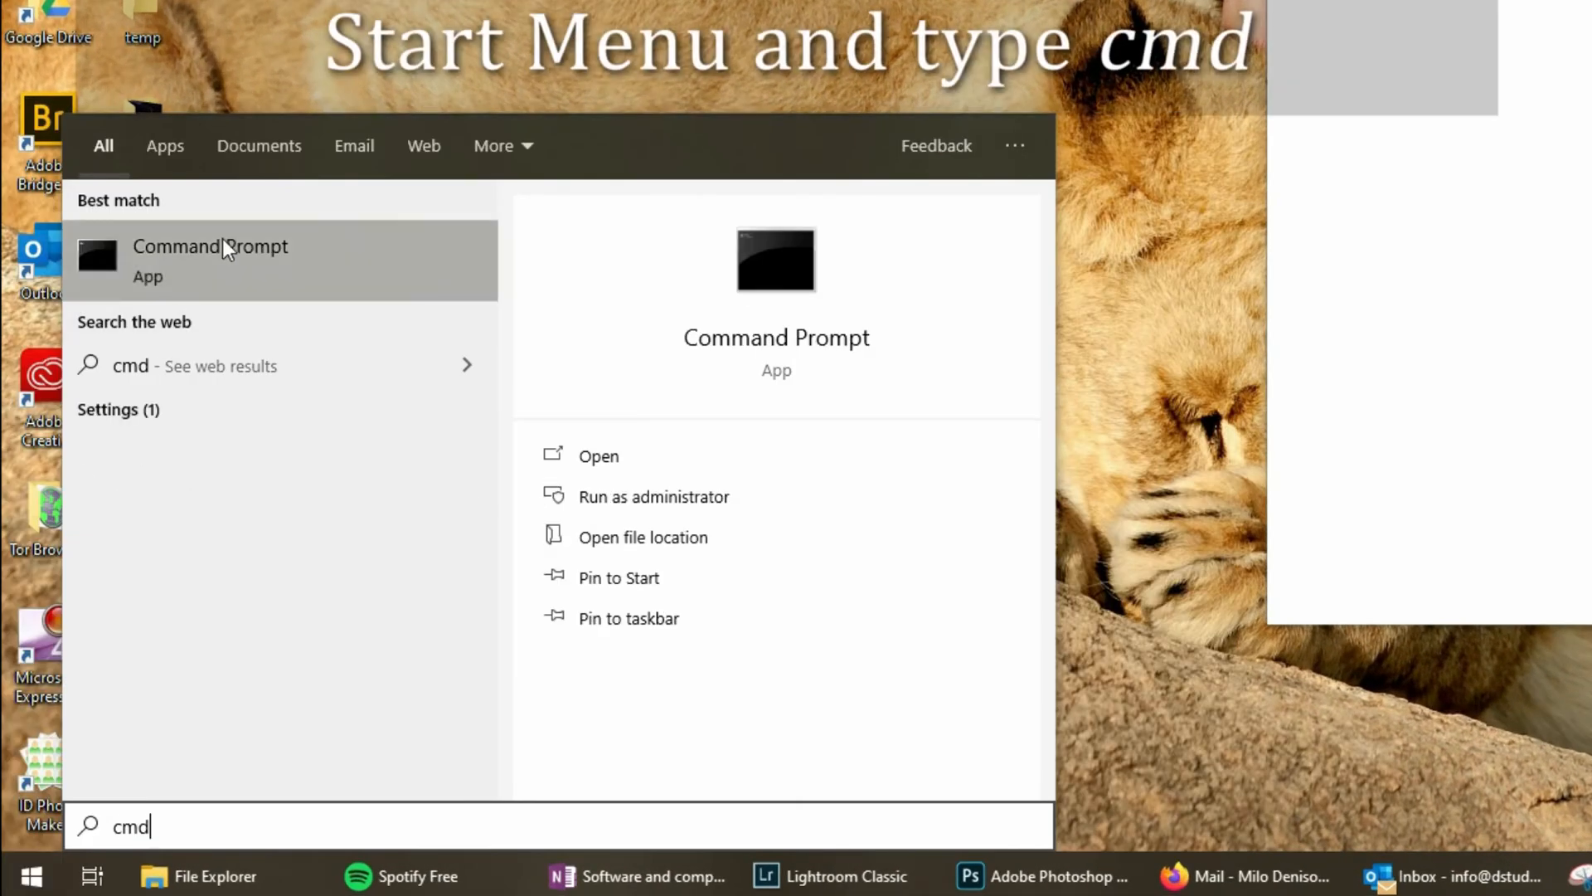
right_click(224, 253)
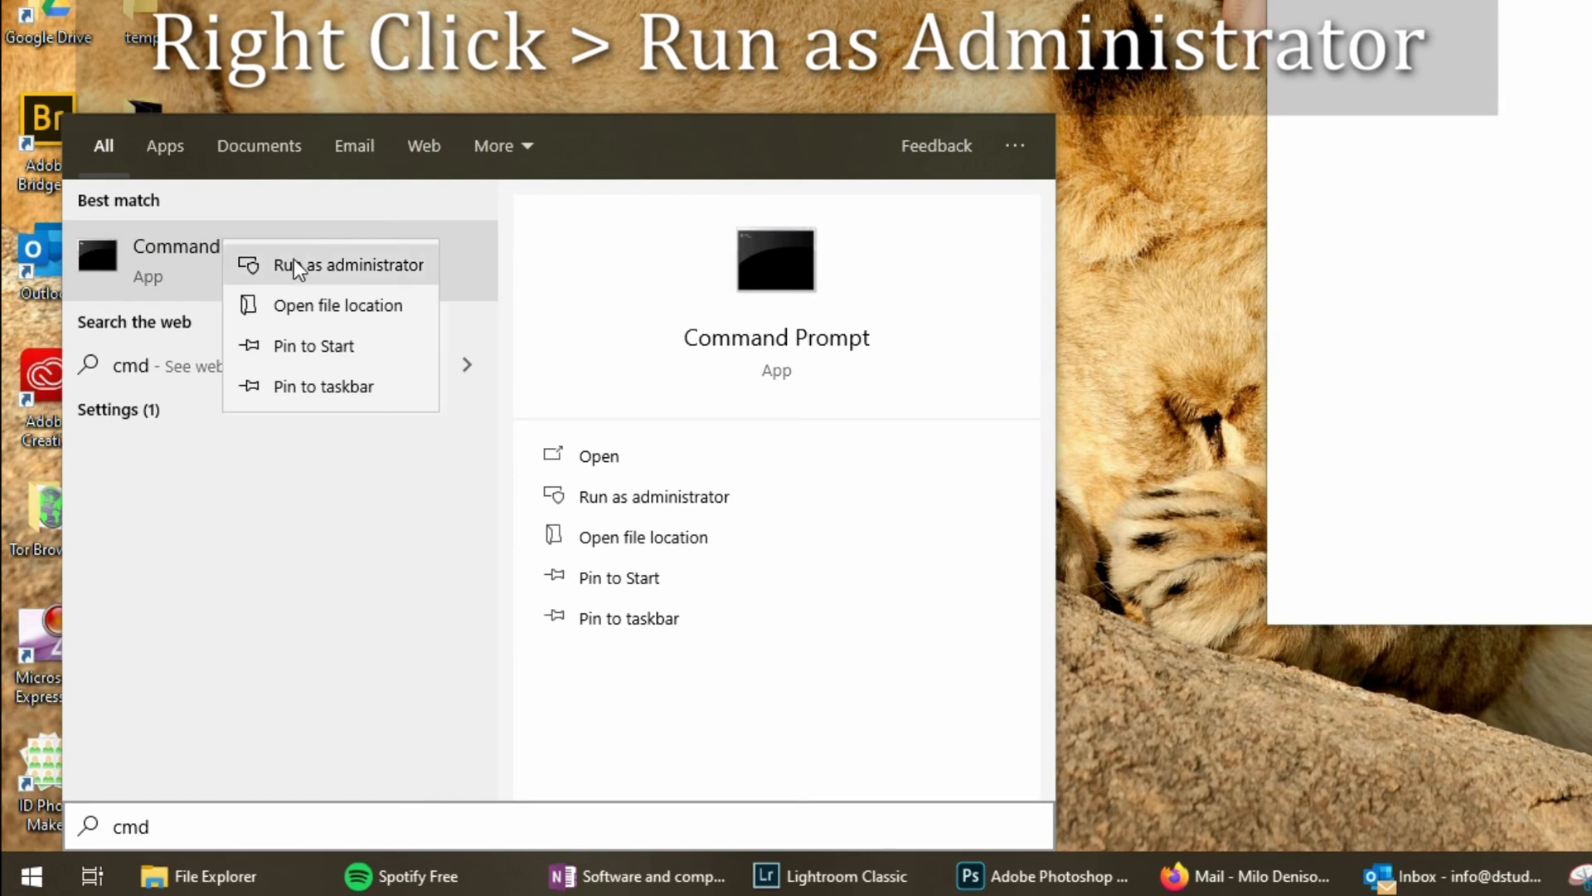
left_click(330, 264)
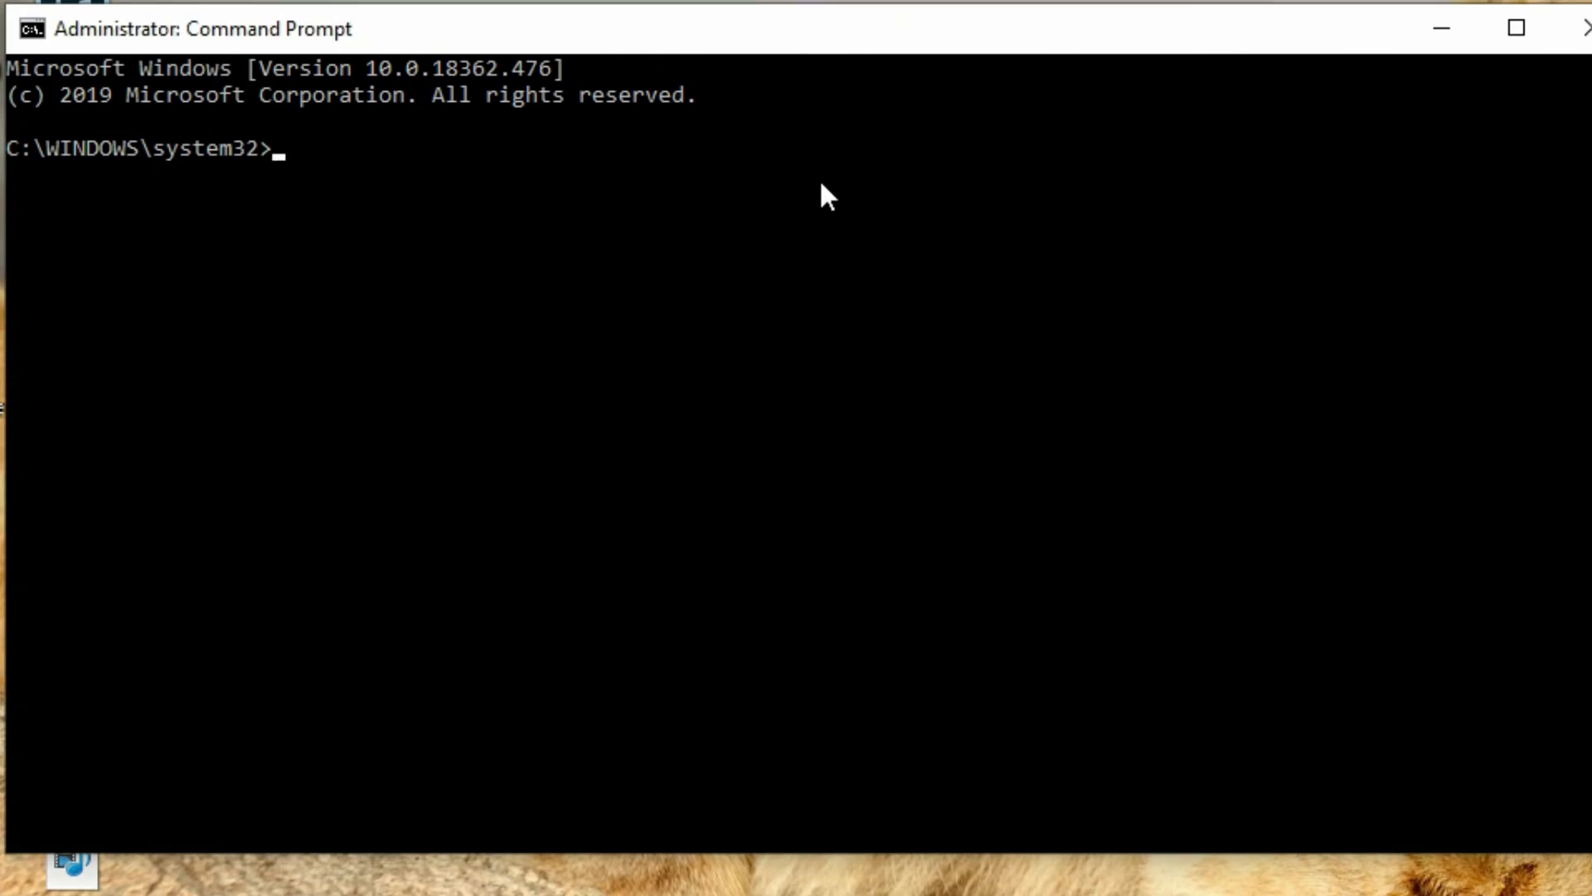
Enter the wmic console to reach the wmic:root\cli prompt.
type("wmic")
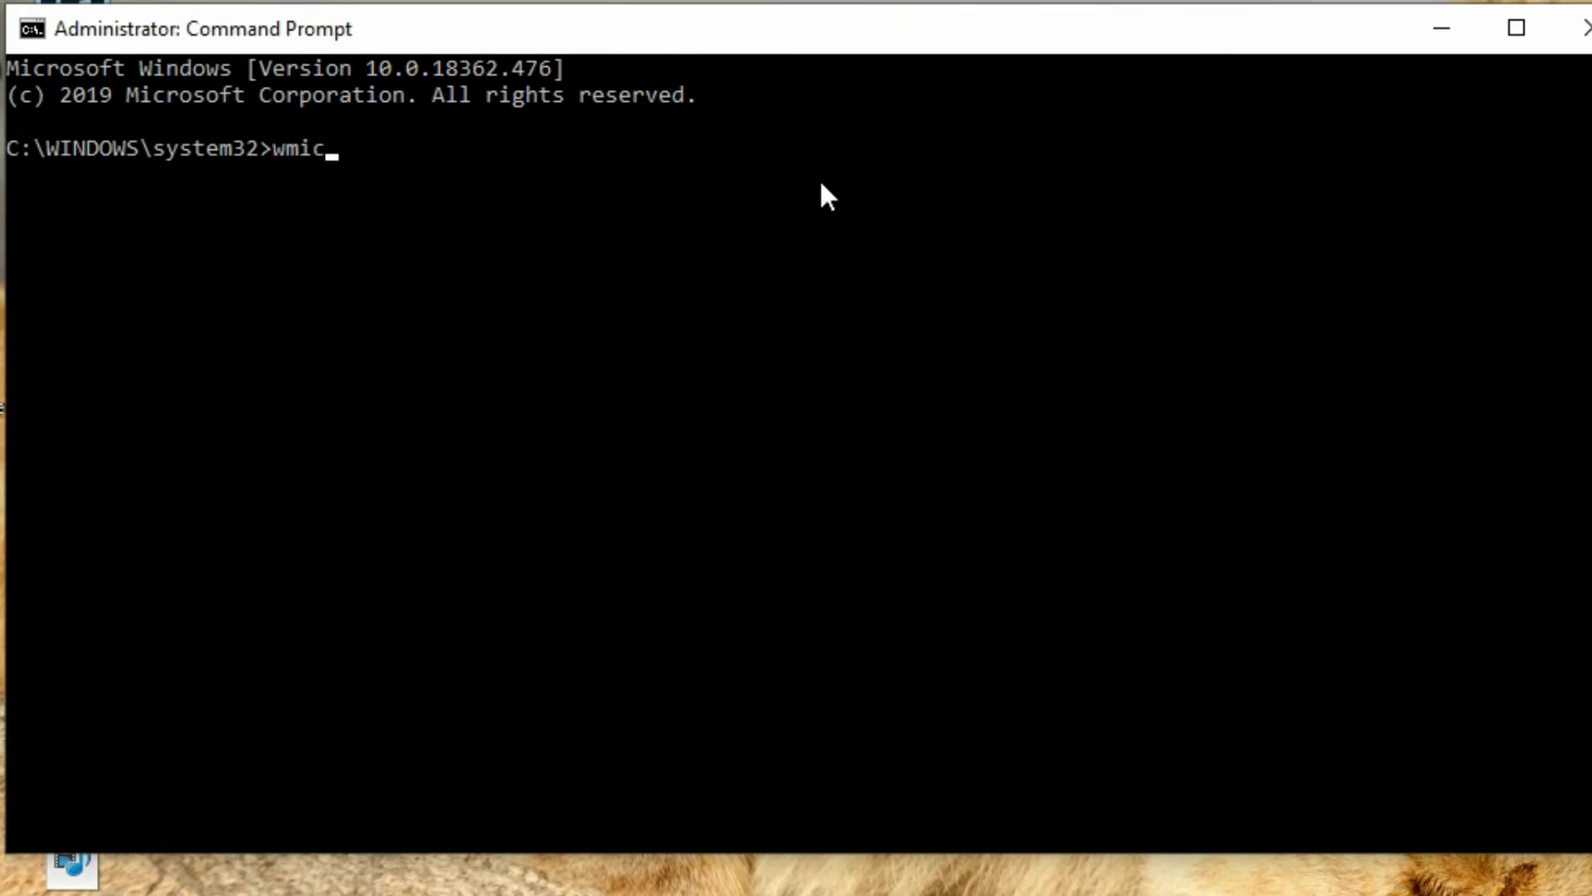
key("Enter")
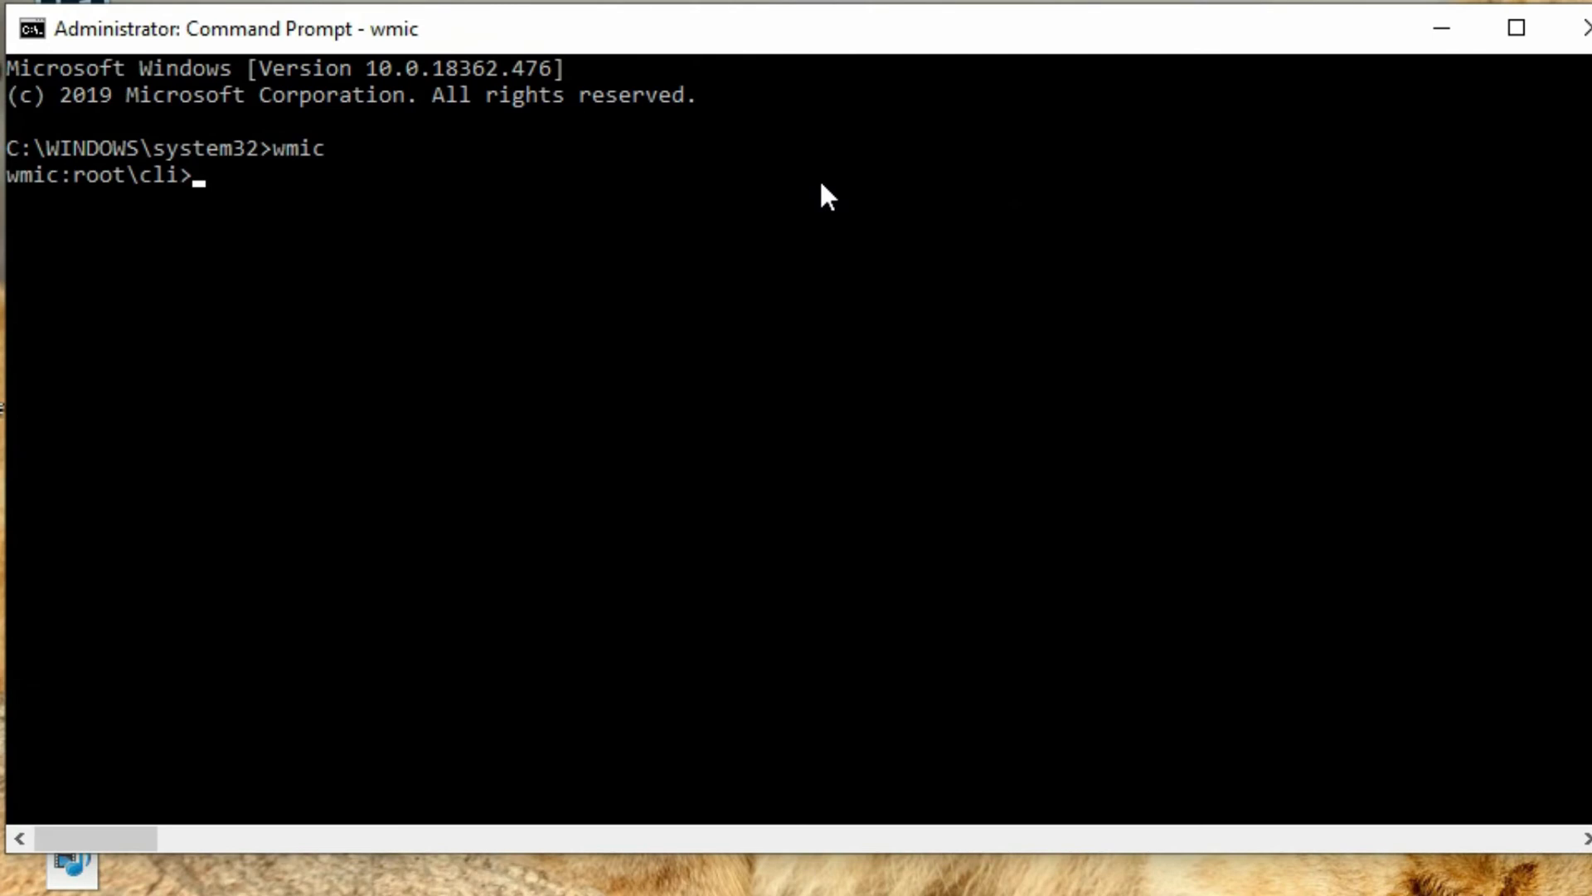
mouse_move(140, 194)
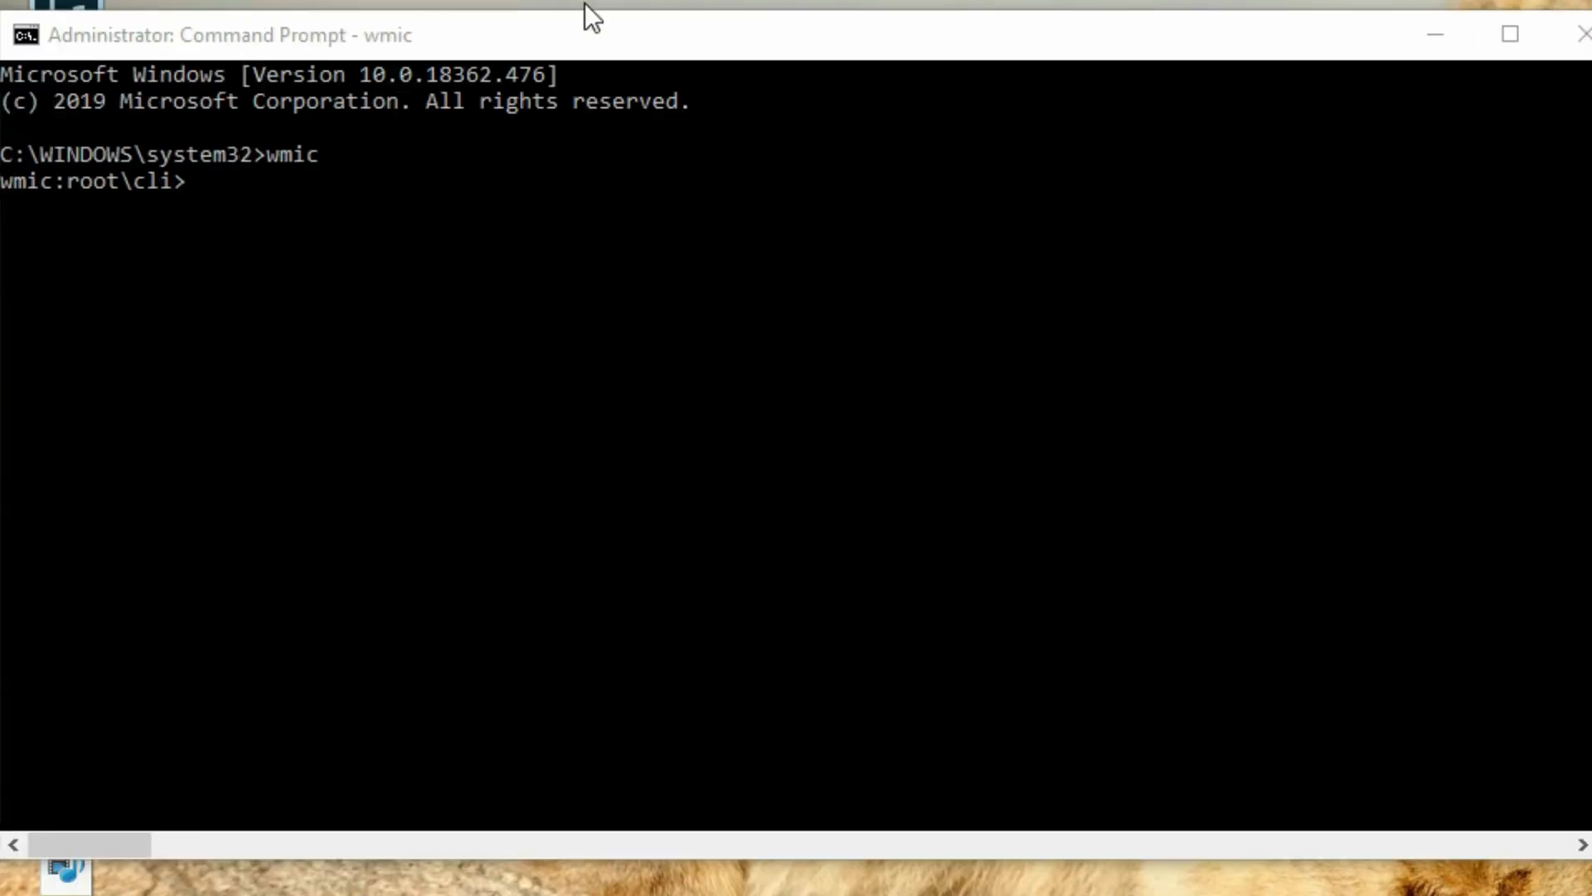
mouse_move(493, 253)
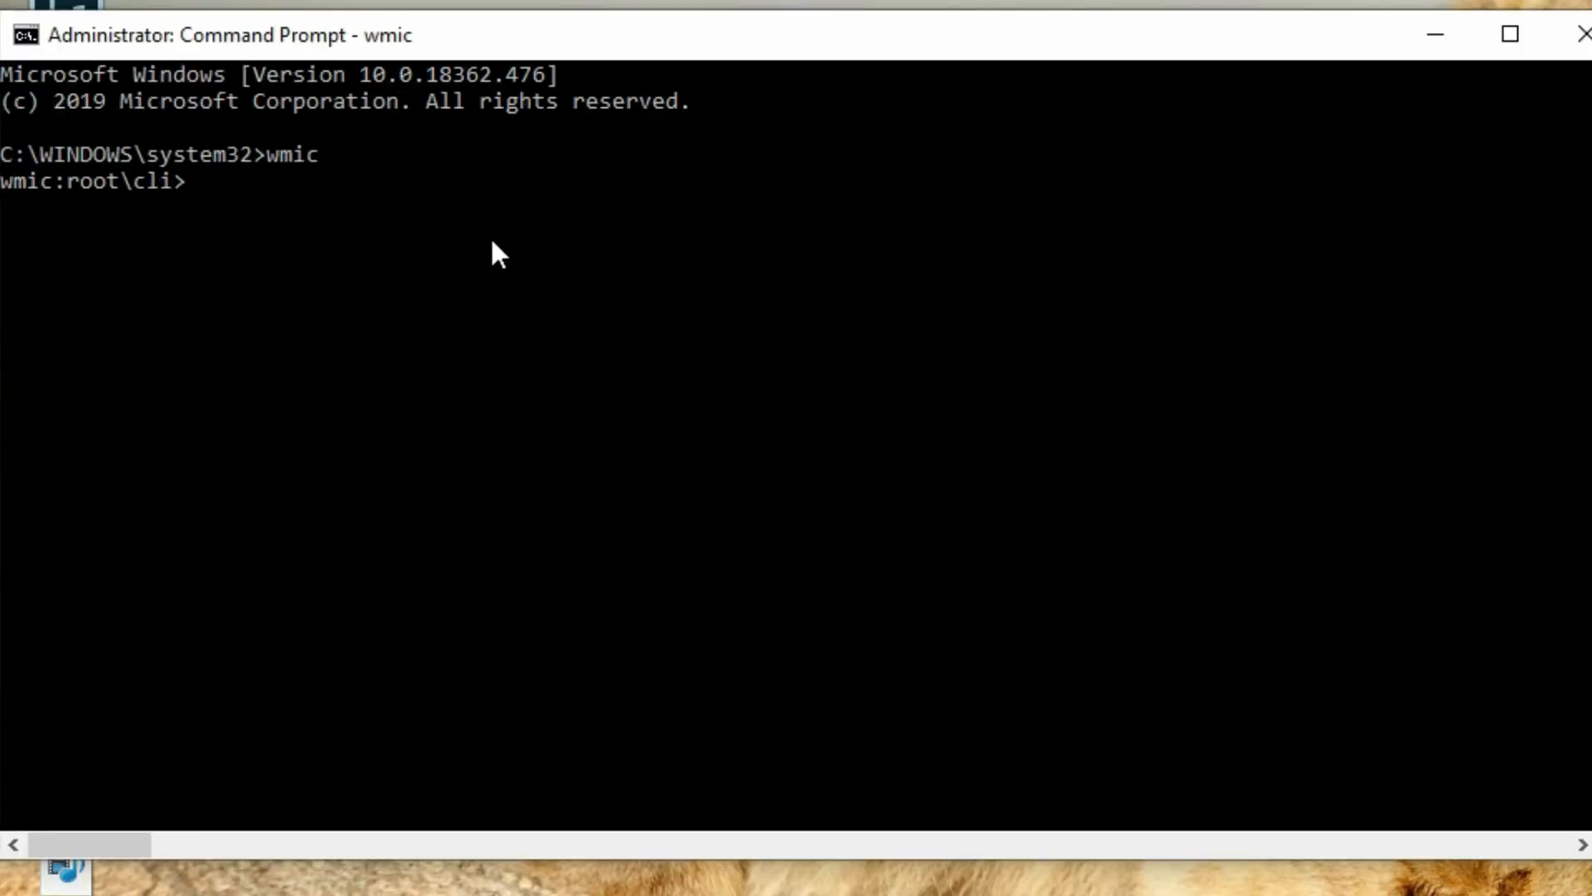
Enter '/output:C:\InstallList.txt product get name,version' at the wmic prompt.
type("/output:C:\\InstallList.txt product get name,version")
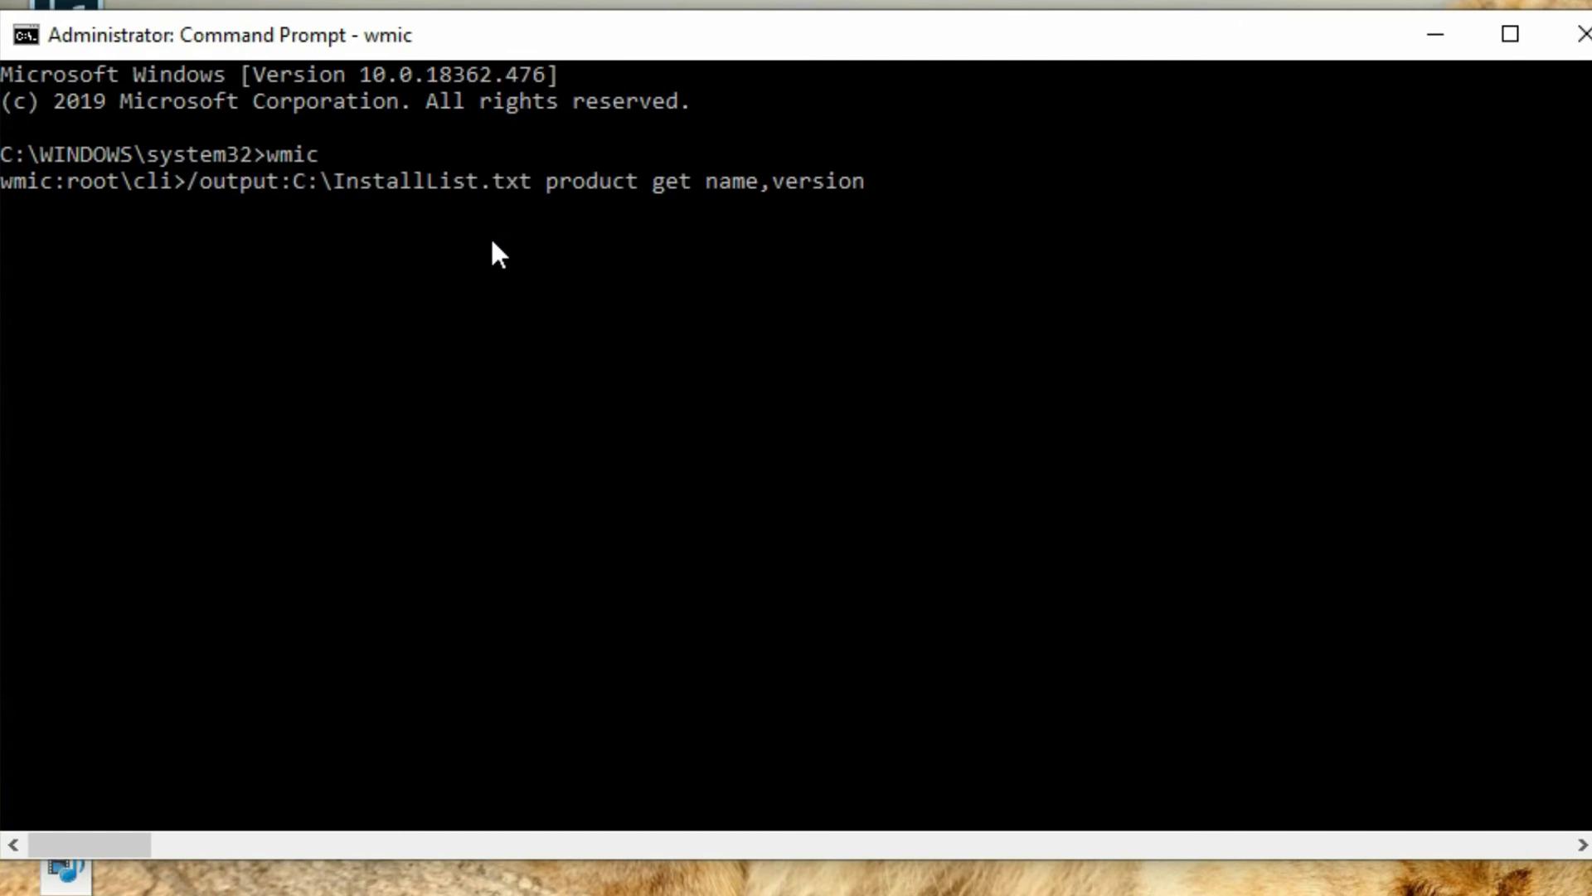
mouse_move(1015, 254)
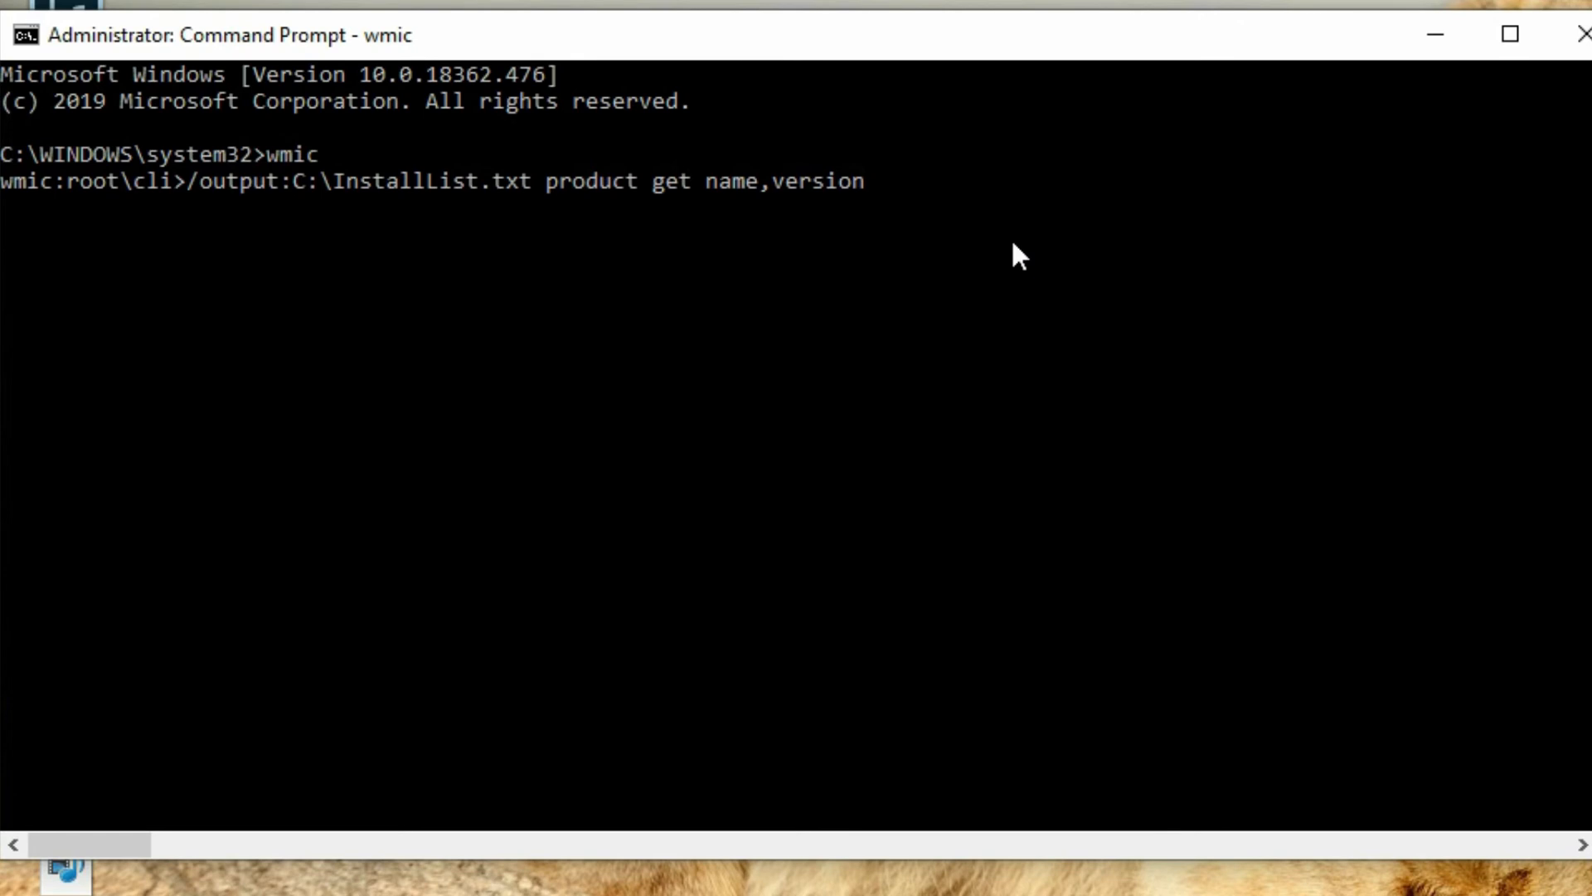
mouse_move(93, 283)
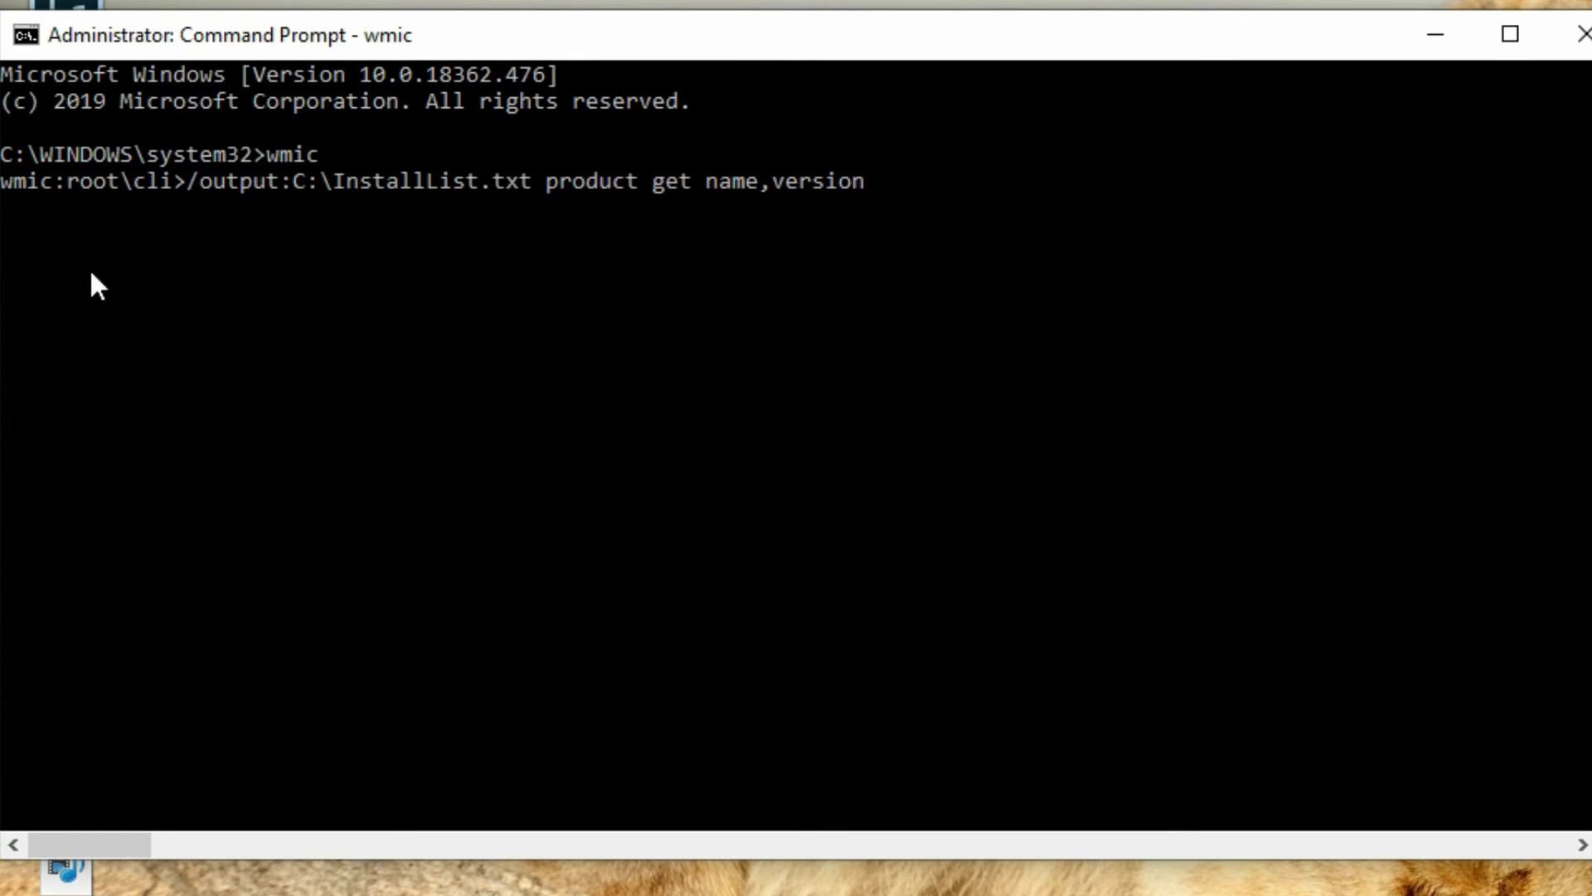
mouse_move(20, 236)
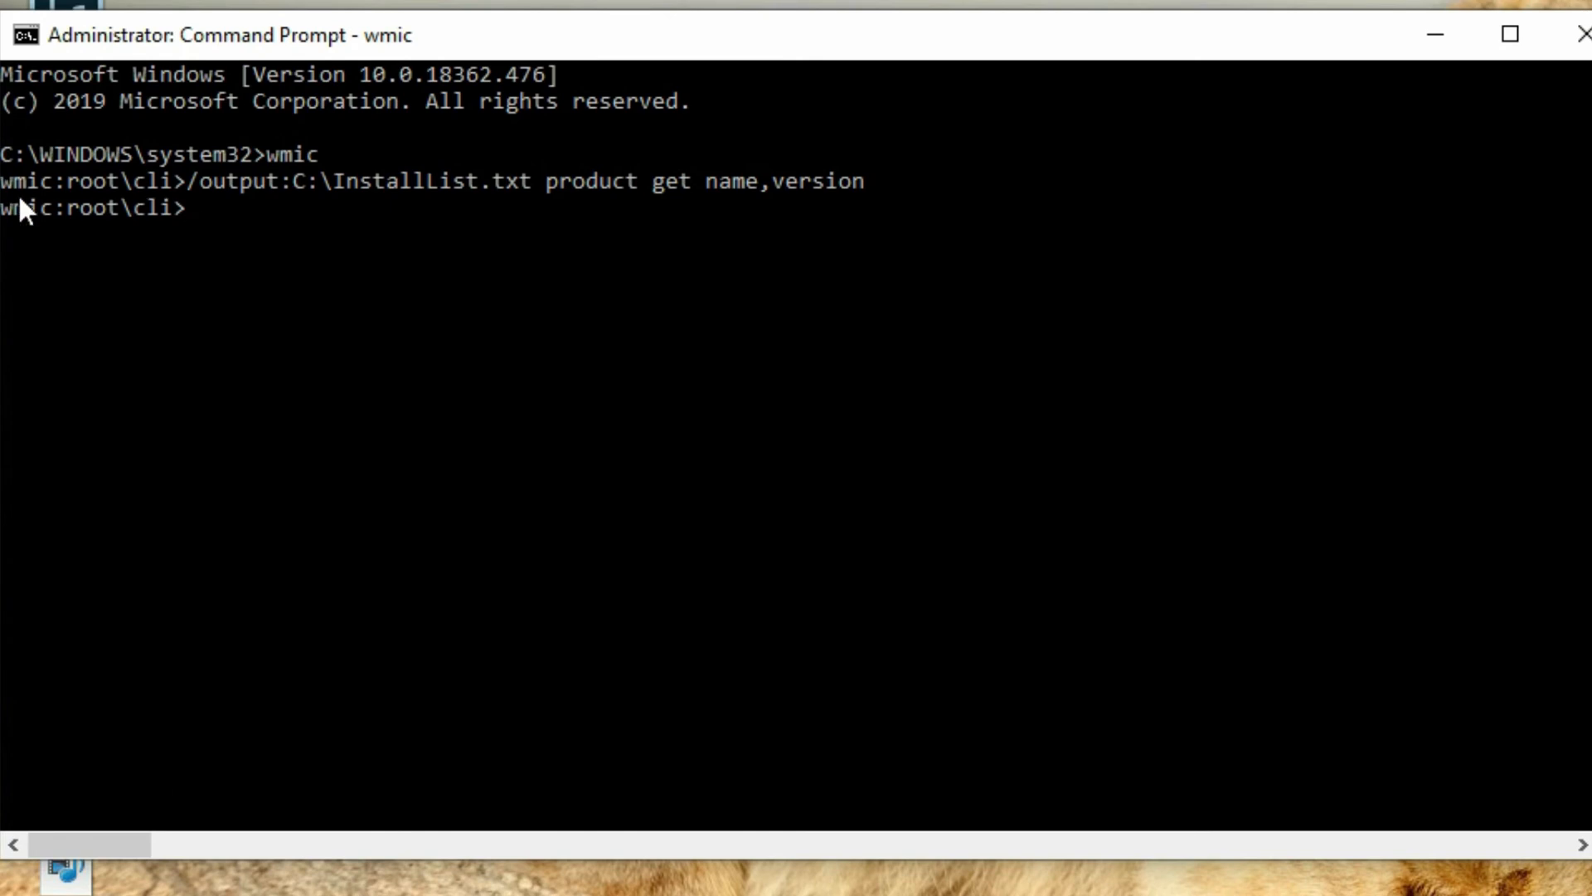
mouse_move(155, 253)
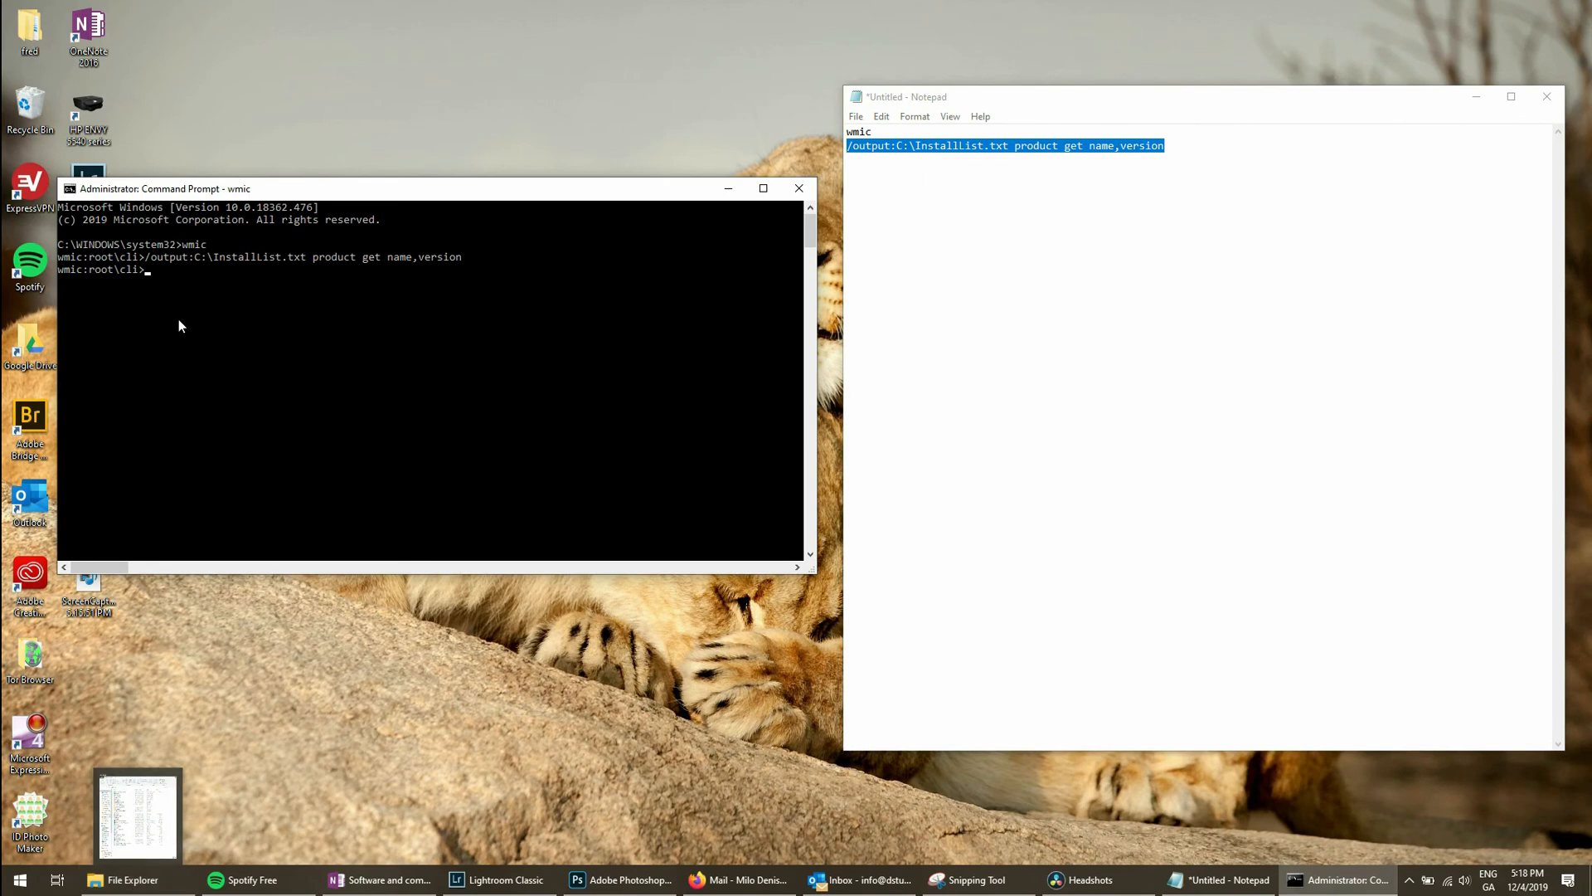
mouse_move(199, 260)
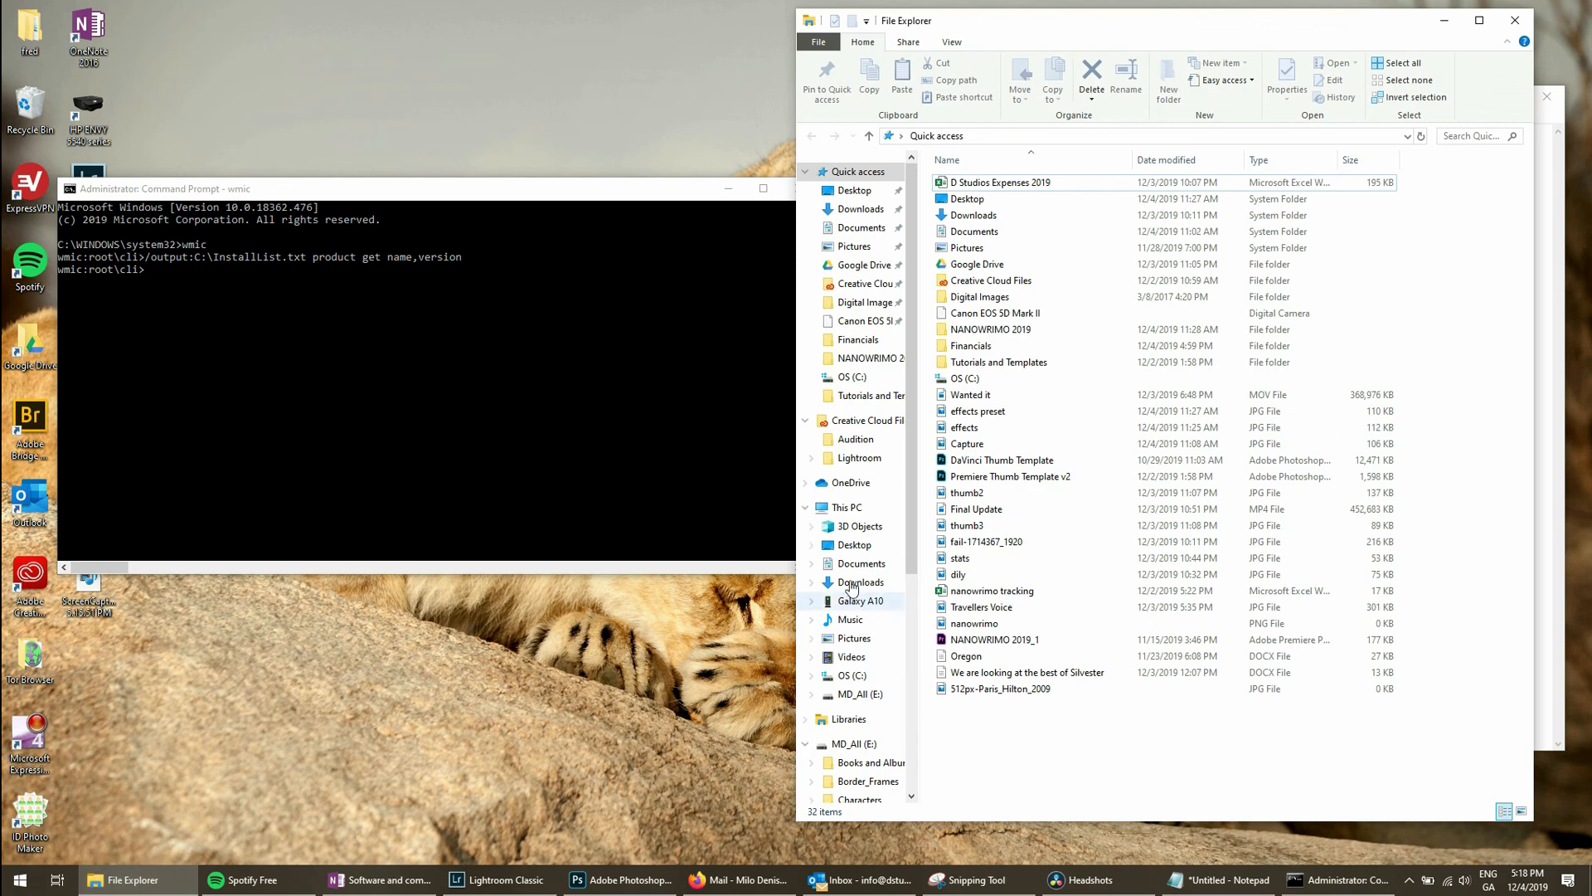
Browse to the C: drive in File Explorer to locate InstallList.
left_click(841, 508)
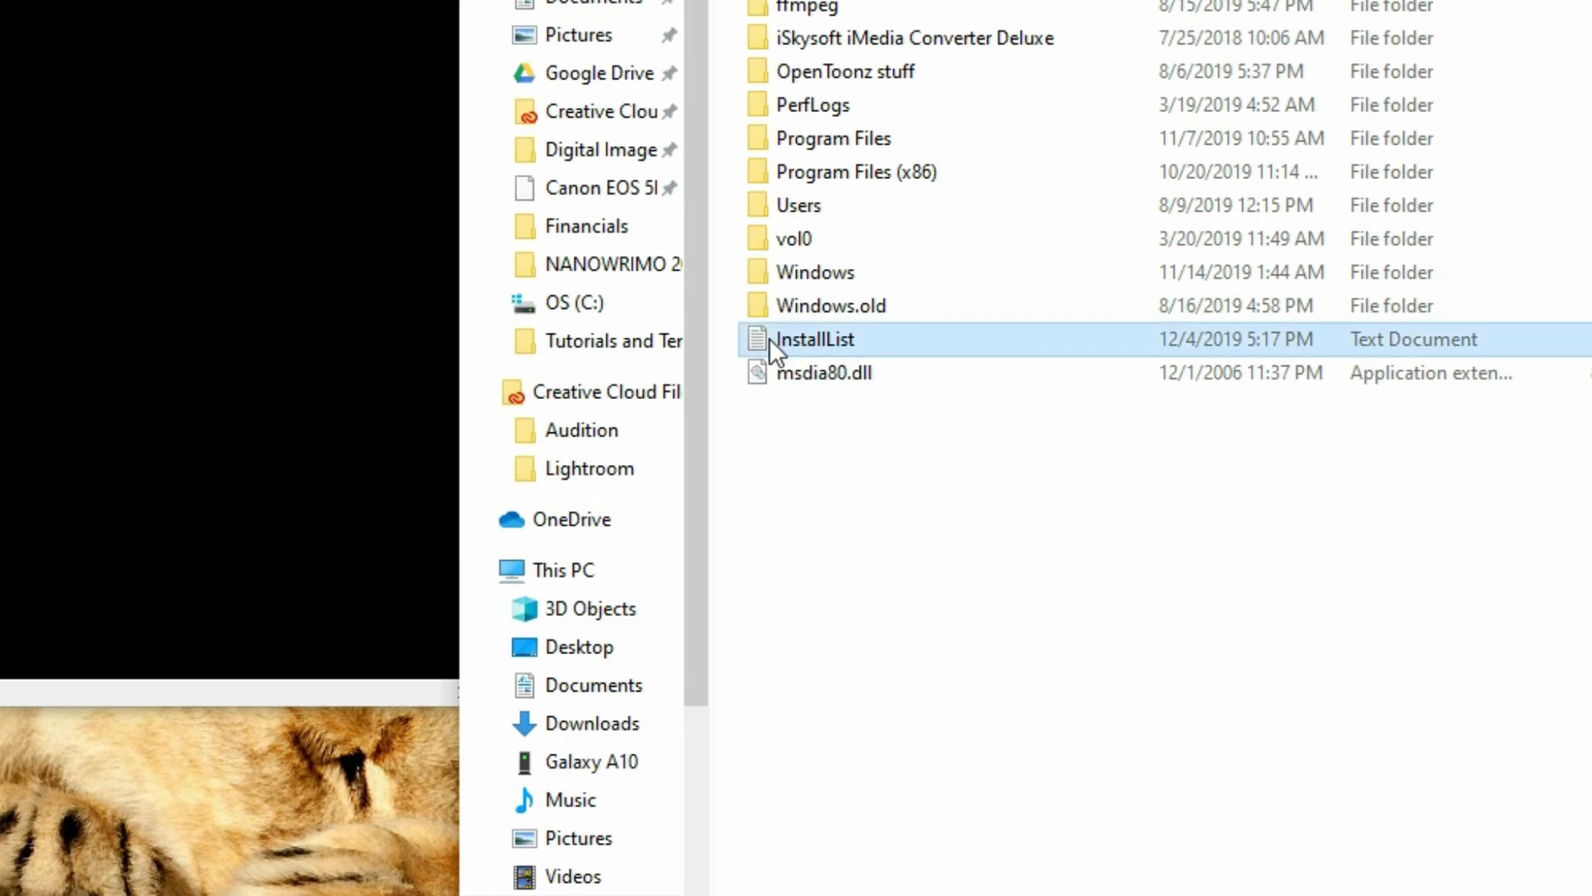
mouse_move(836, 364)
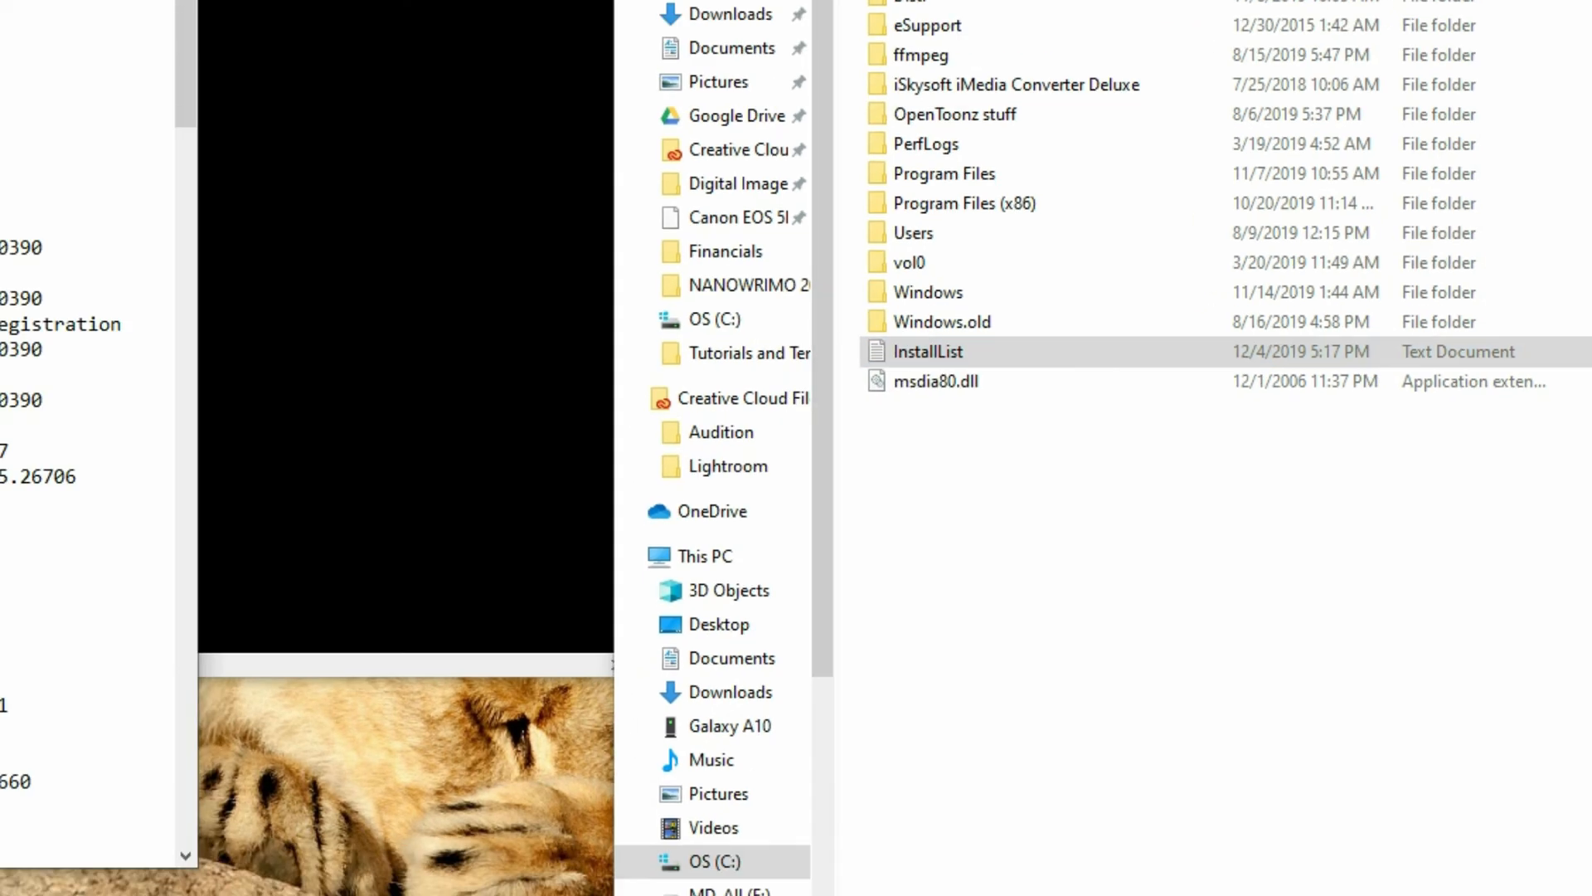
Open InstallList in Notepad and scroll down through the program versions.
double_click(929, 352)
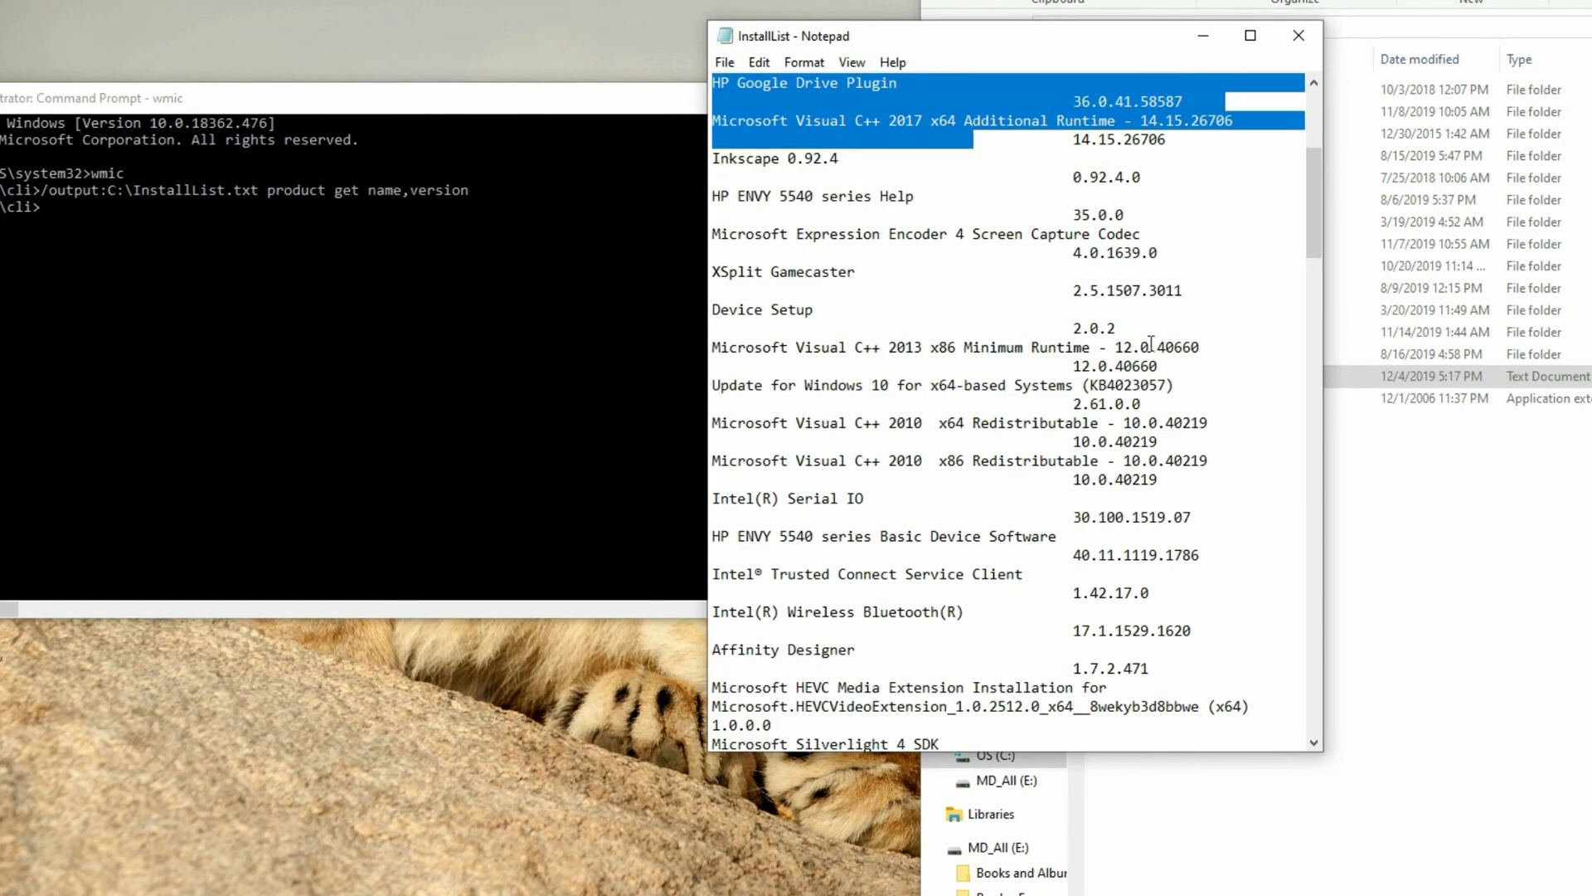
scroll("down", 3)
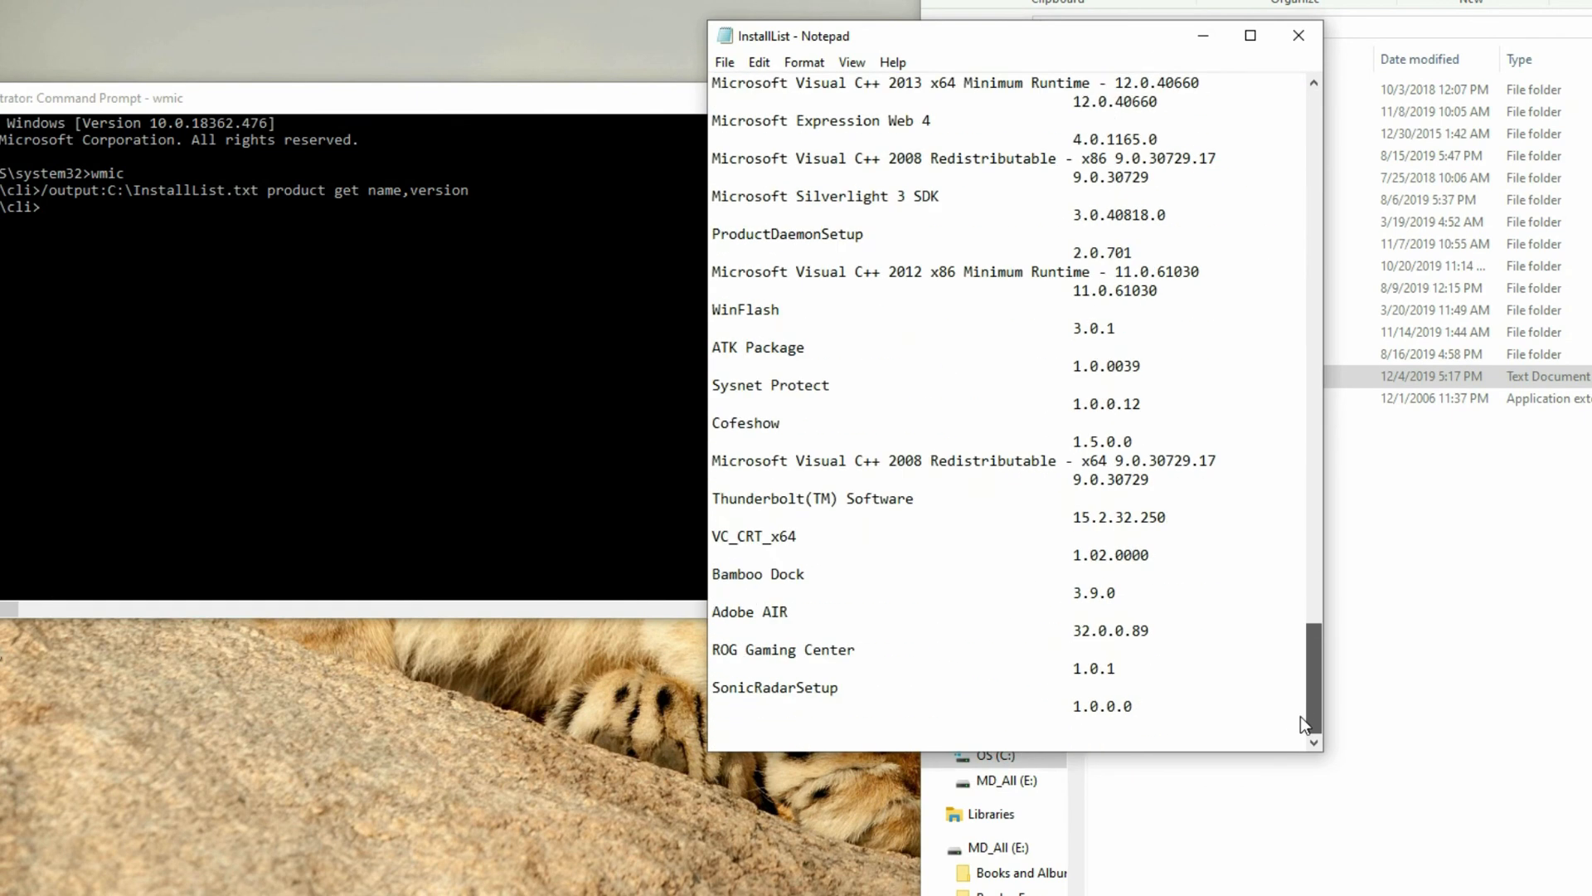